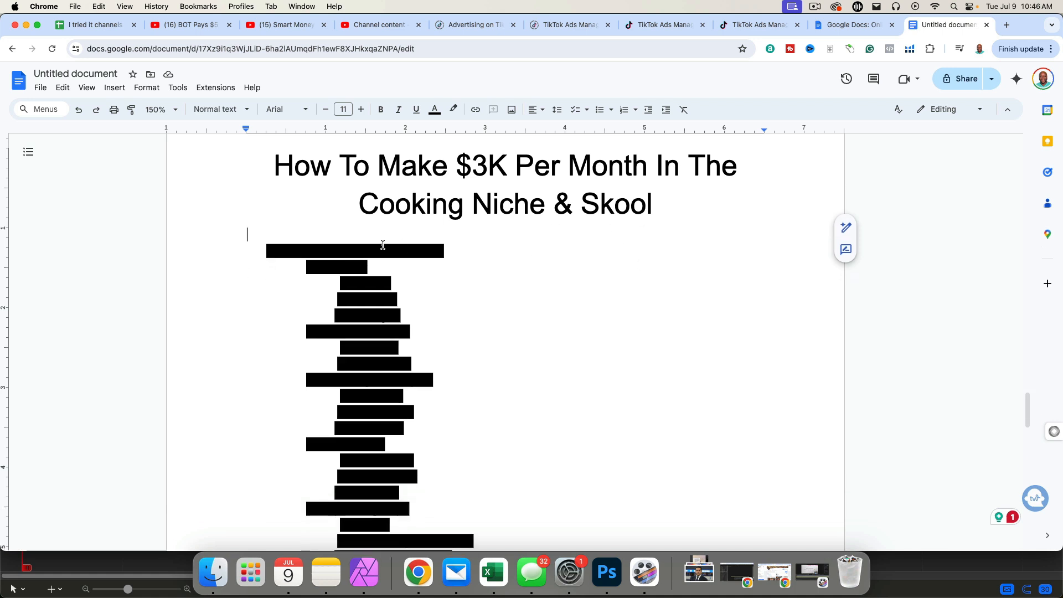
Step: Clear the black highlight from 'Pick a niche and niche down.' and move to its sub-items
{"action": "left_click", "coordinate": [453, 109]}
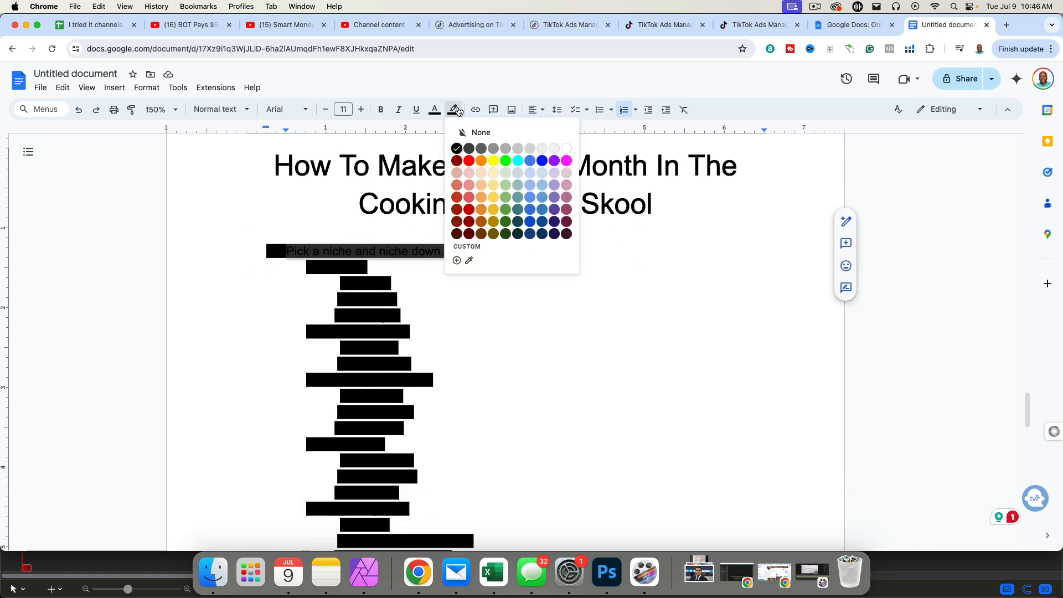
{"action": "left_click", "coordinate": [481, 132]}
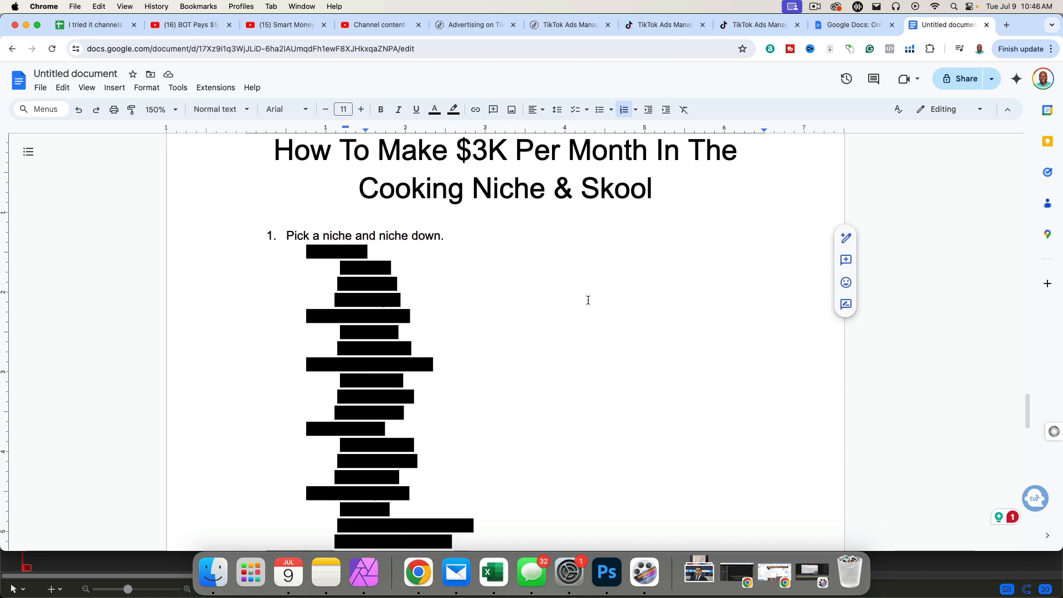
{"action": "scroll", "scroll_direction": "down", "scroll_amount": 3}
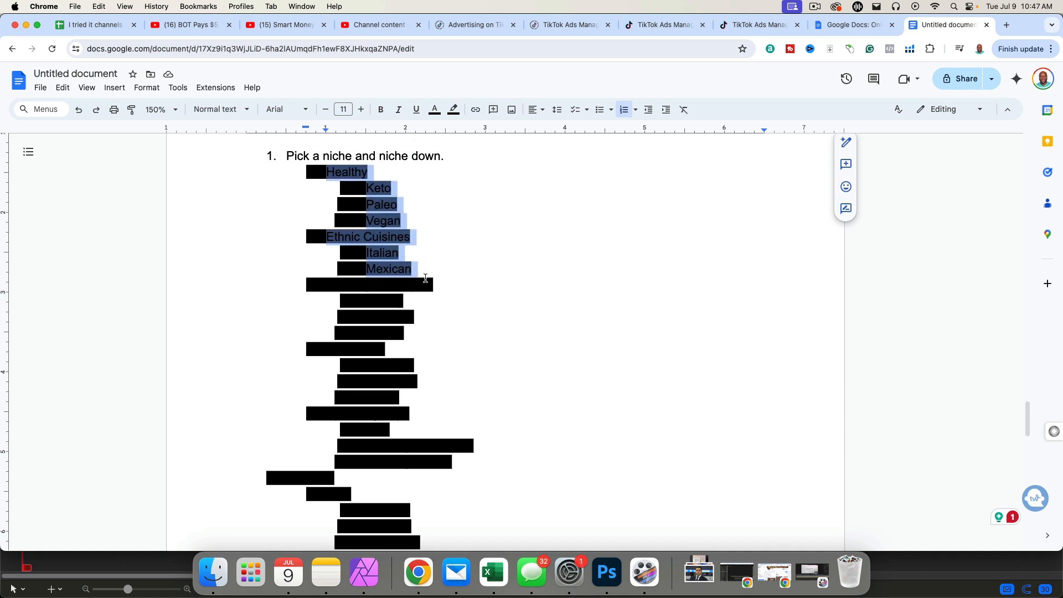
{"action": "left_click", "coordinate": [452, 109]}
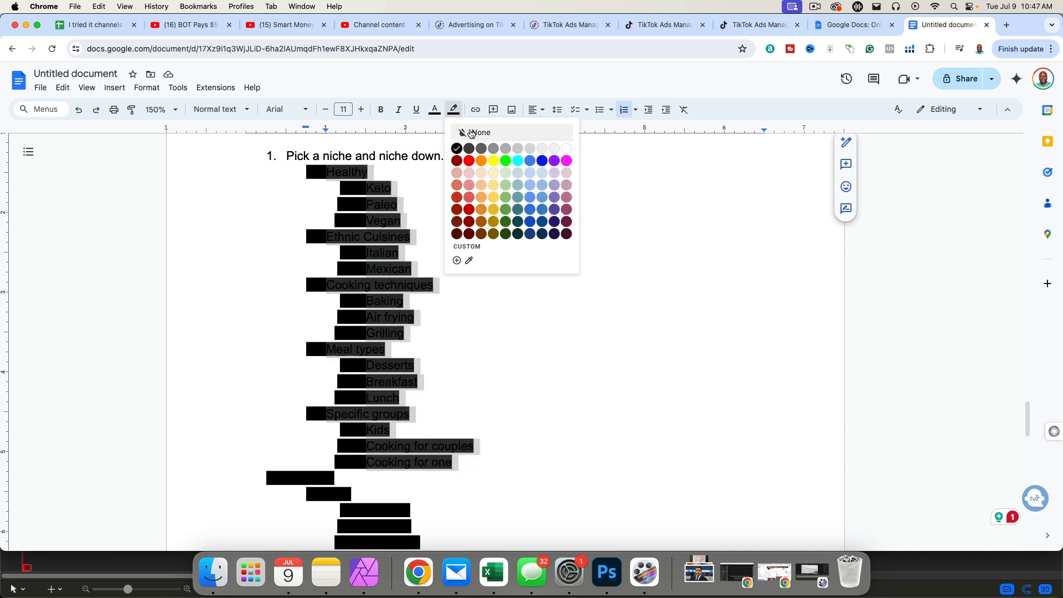
Step: Set highlight to None on the niche sub-items, Healthy through Specific groups, and scroll on
{"action": "left_click", "coordinate": [480, 132]}
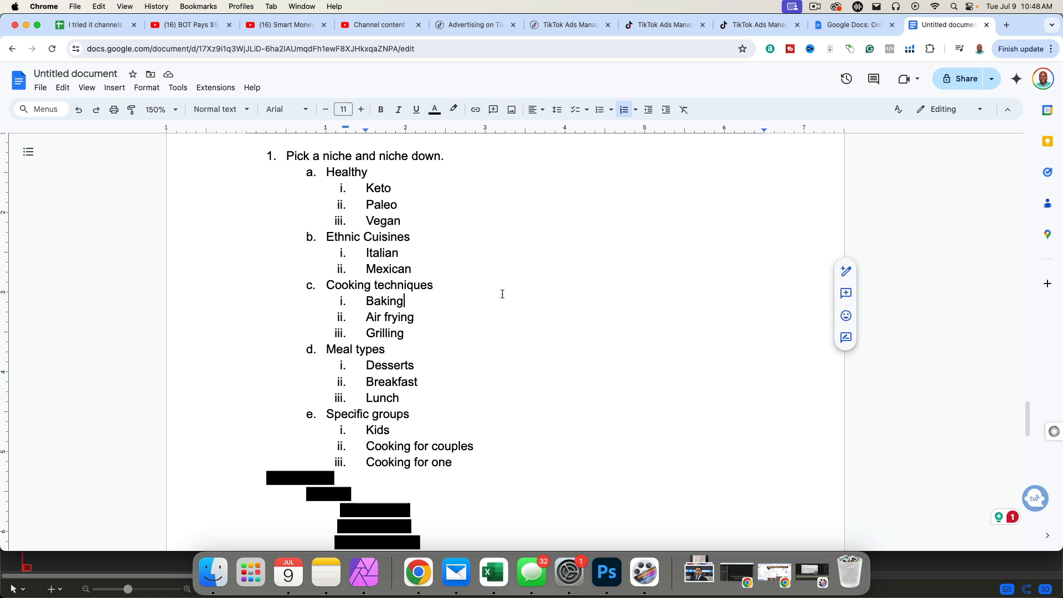
{"action": "mouse_move", "coordinate": [585, 369]}
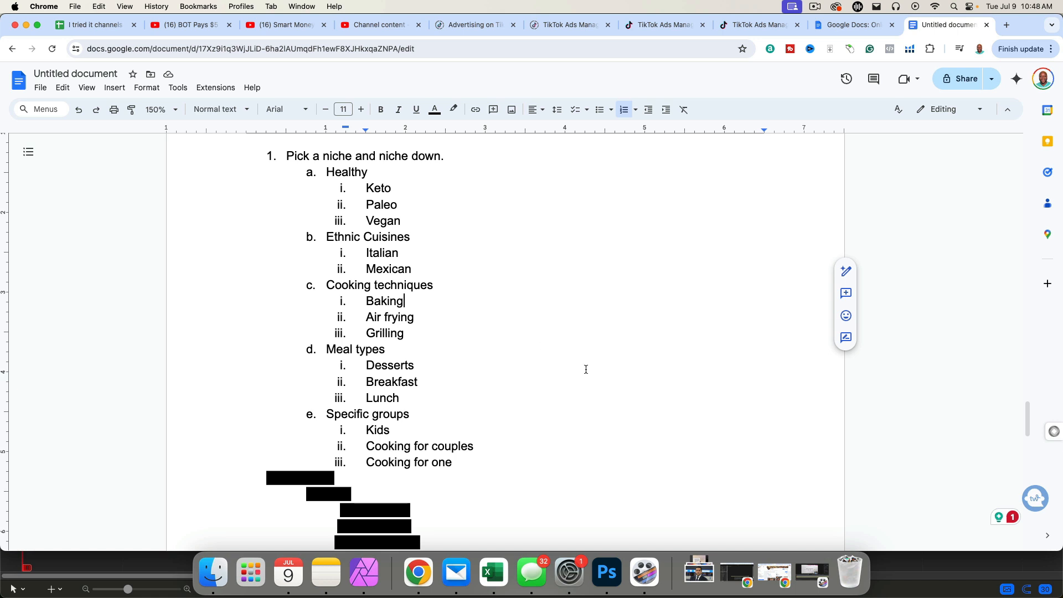
{"action": "mouse_move", "coordinate": [574, 365]}
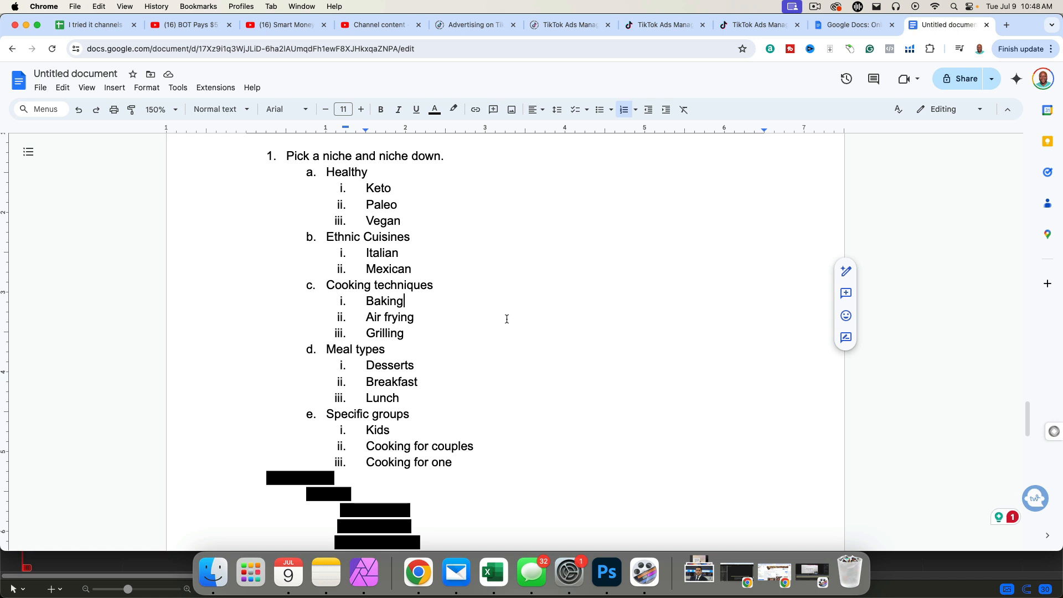
{"action": "mouse_move", "coordinate": [543, 334]}
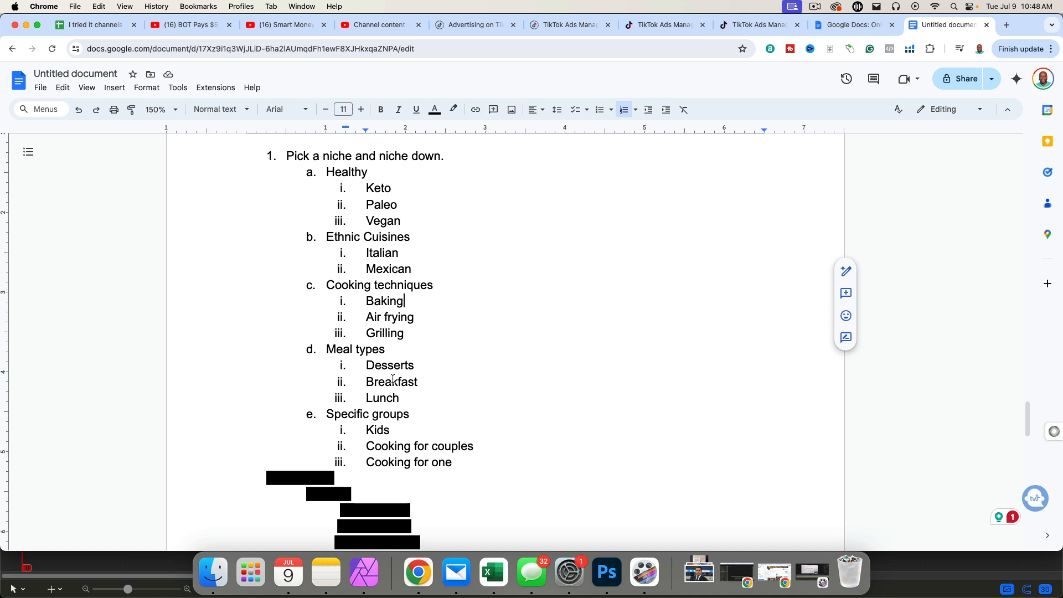
{"action": "mouse_move", "coordinate": [500, 353]}
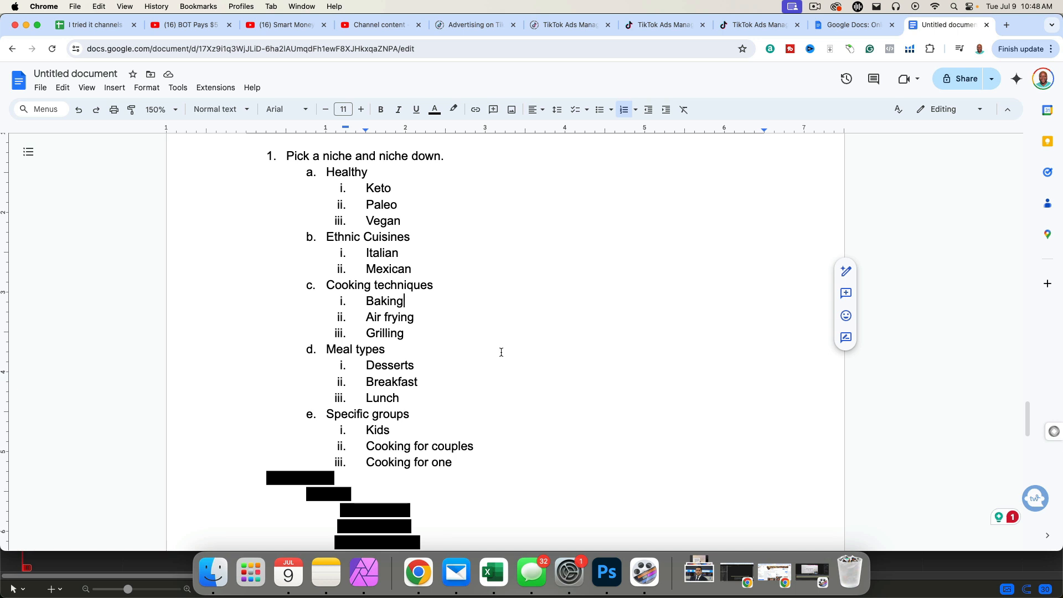
{"action": "scroll", "scroll_direction": "down", "scroll_amount": 3}
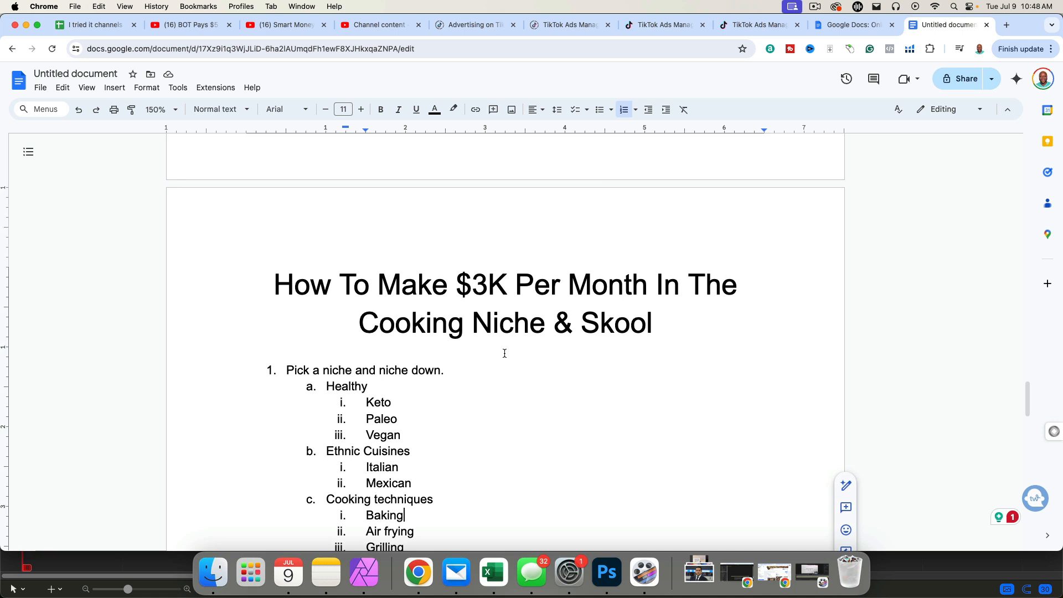
{"action": "scroll", "scroll_direction": "down", "scroll_amount": 3}
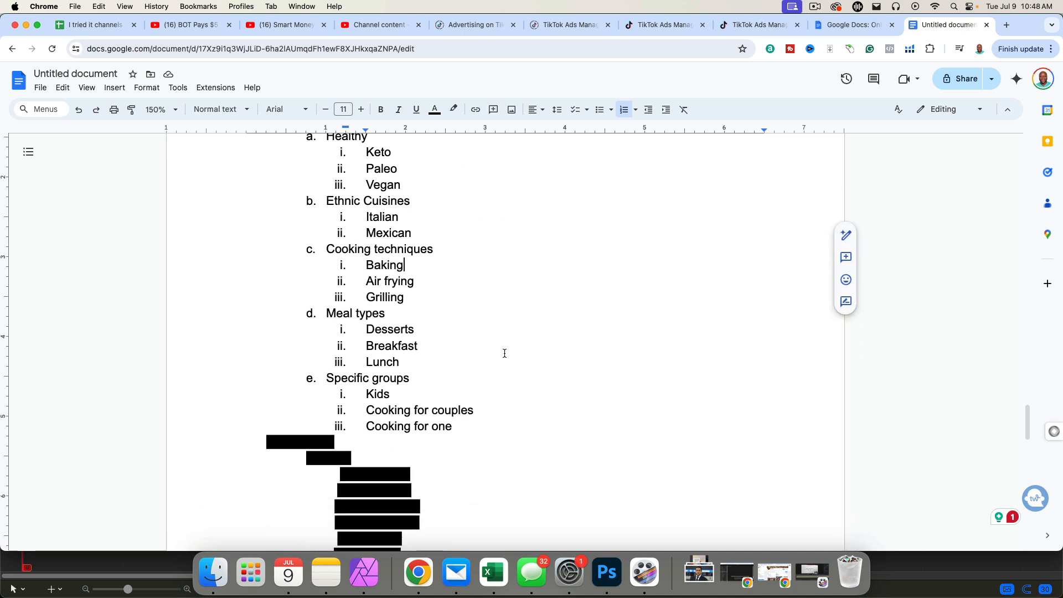
{"action": "scroll", "scroll_direction": "down", "scroll_amount": 3}
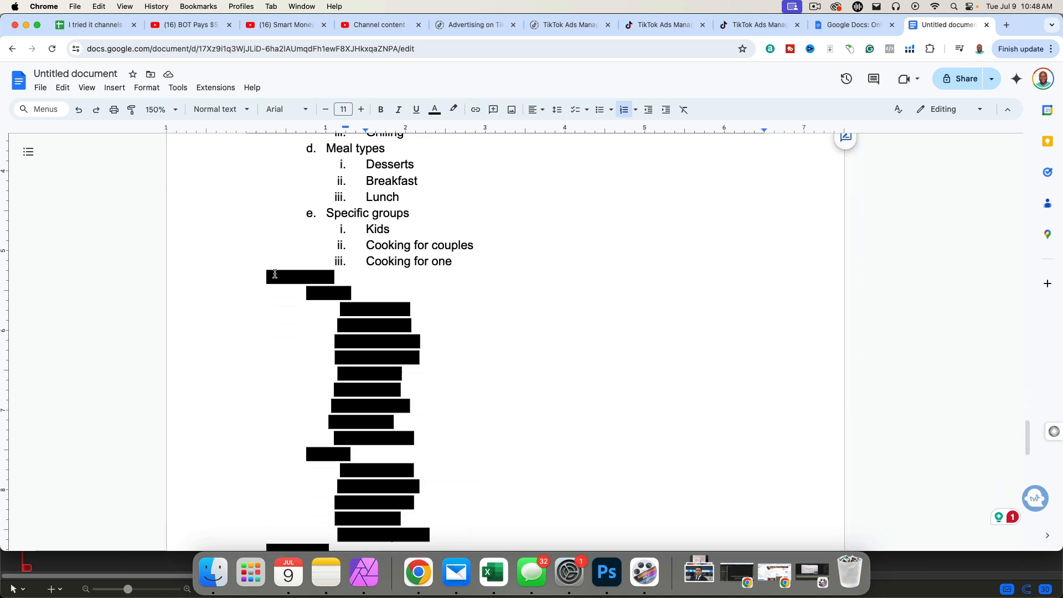
Step: Remove the black highlight from the 'Attention' item and move on to its 'Free' sub-item
{"action": "left_click", "coordinate": [433, 109]}
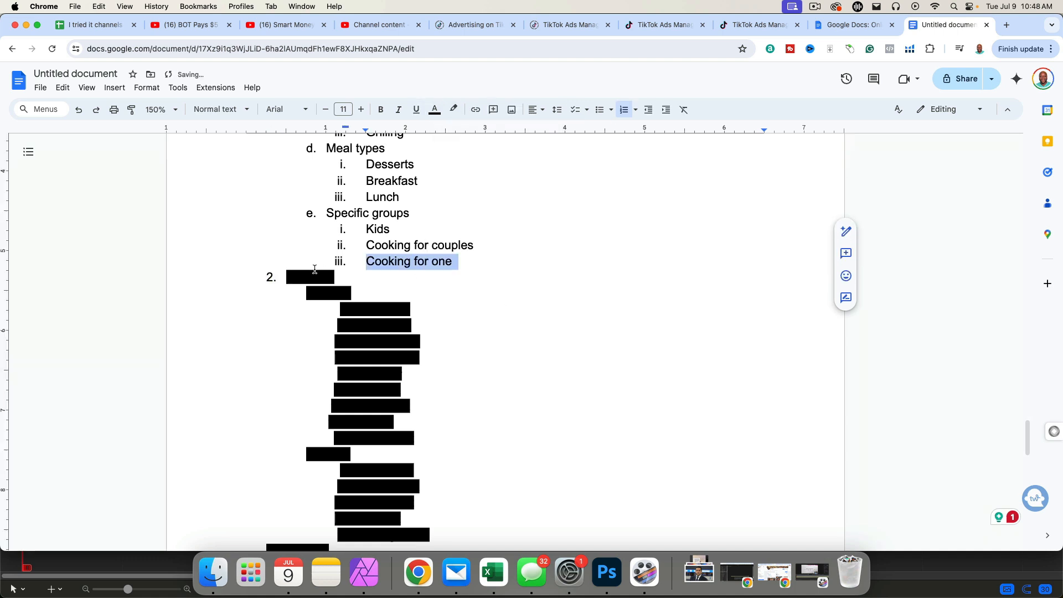
{"action": "left_click", "coordinate": [453, 110]}
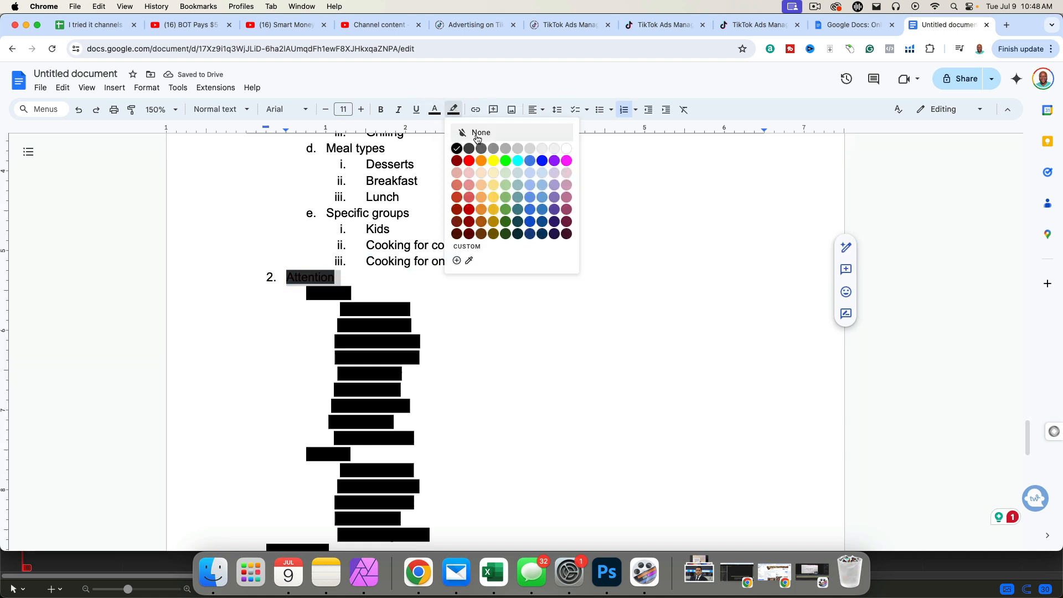
{"action": "left_click", "coordinate": [481, 132]}
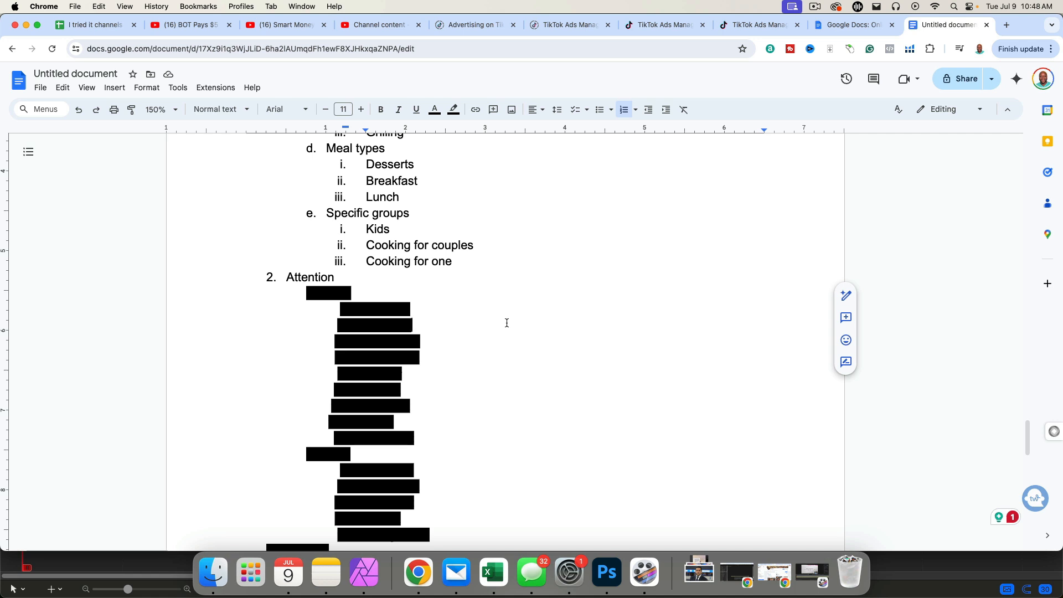
{"action": "scroll", "scroll_direction": "down", "scroll_amount": 3}
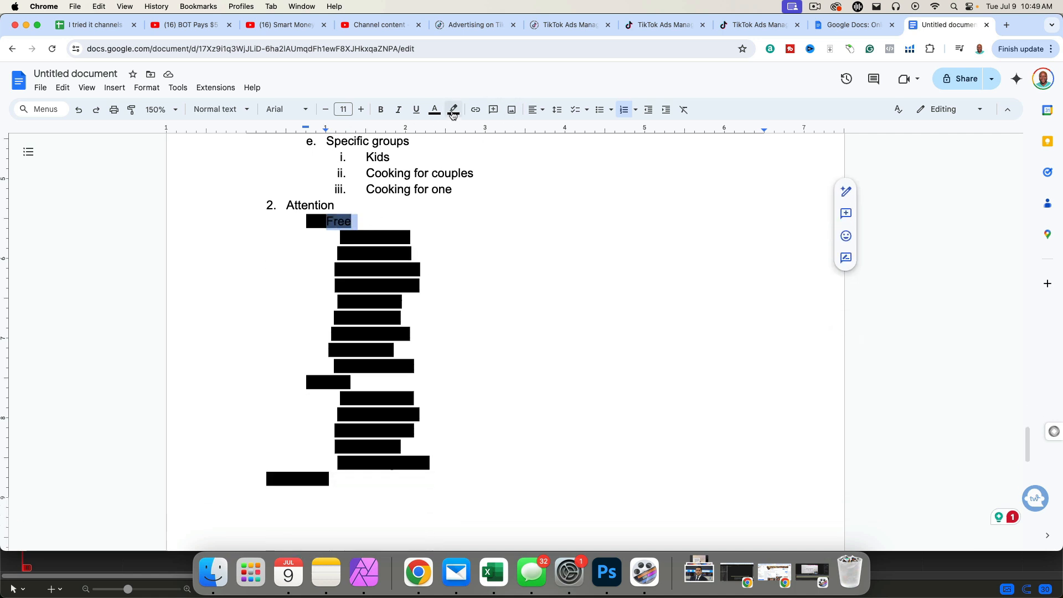
{"action": "left_click", "coordinate": [453, 109]}
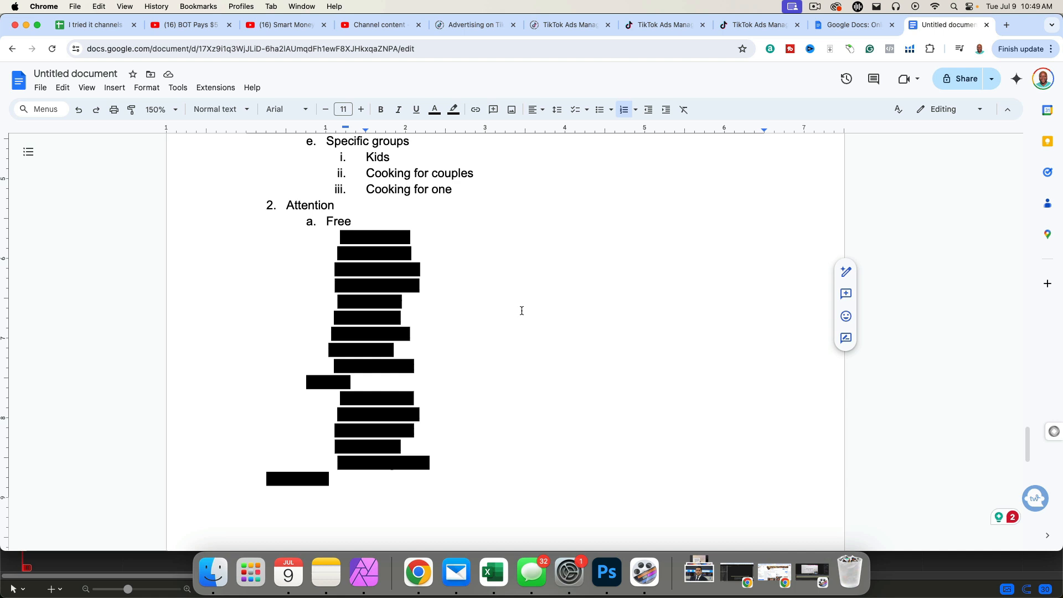
Step: Uncover the nine free channels, Youtube through Pinterest, plus the 'Paid' heading
{"action": "double_click", "coordinate": [340, 382]}
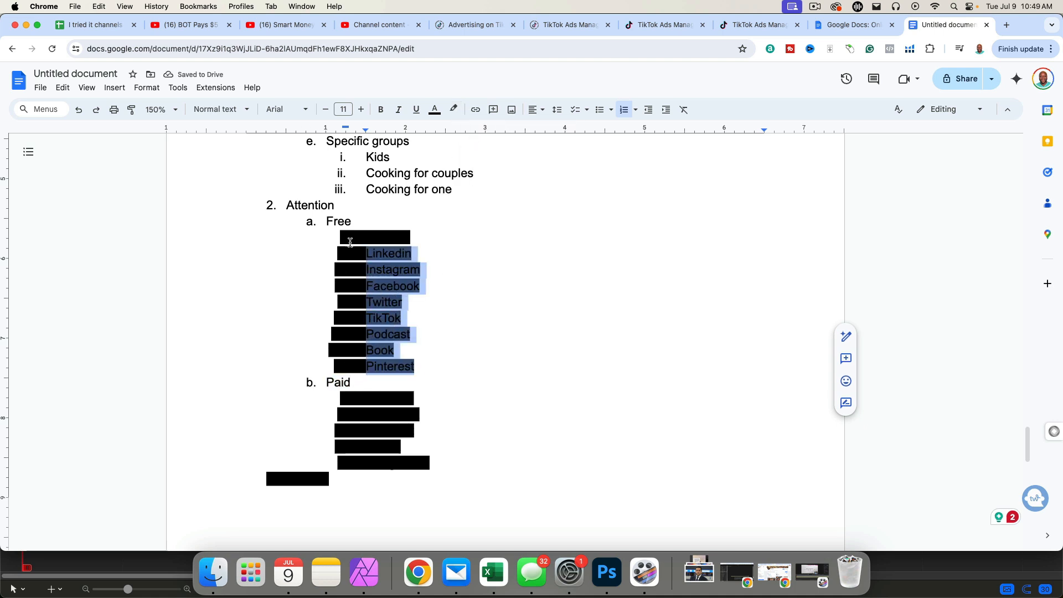
{"action": "type", "text": "Youtube"}
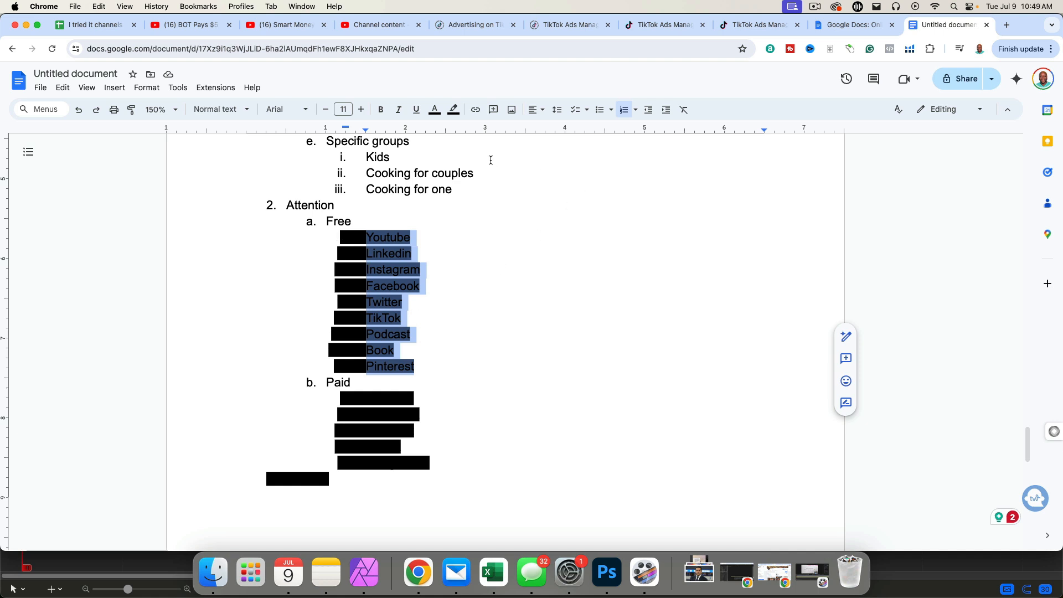
{"action": "mouse_move", "coordinate": [453, 109]}
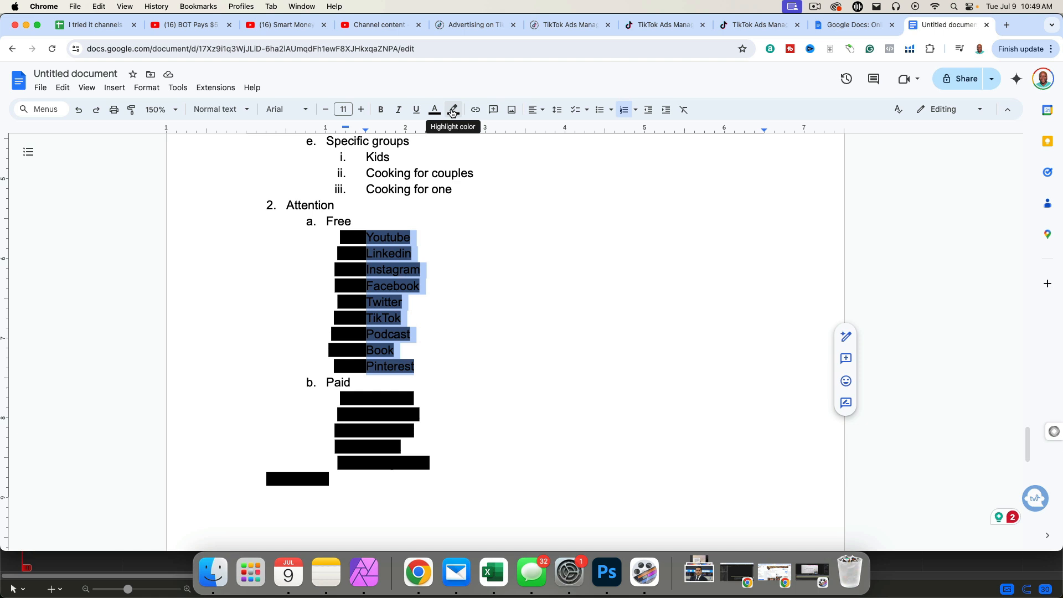
{"action": "left_click", "coordinate": [452, 109]}
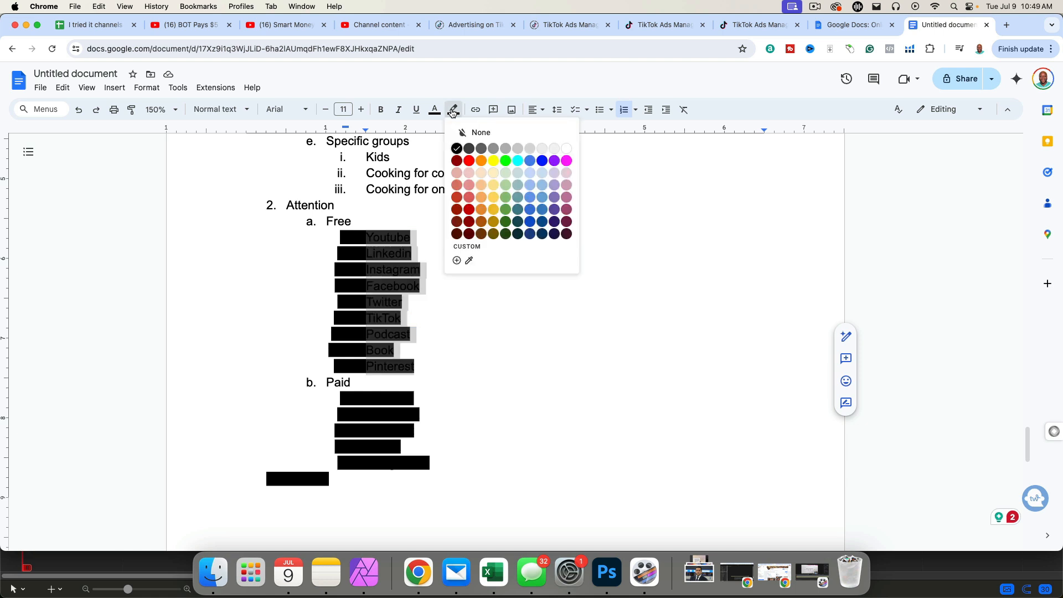
{"action": "mouse_move", "coordinate": [481, 133]}
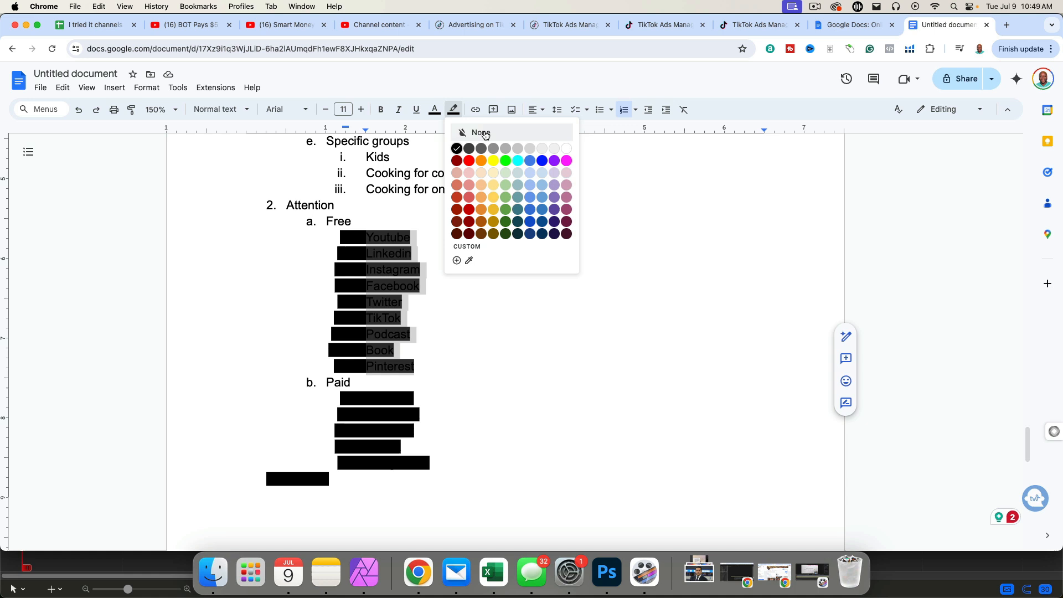
{"action": "left_click", "coordinate": [480, 133]}
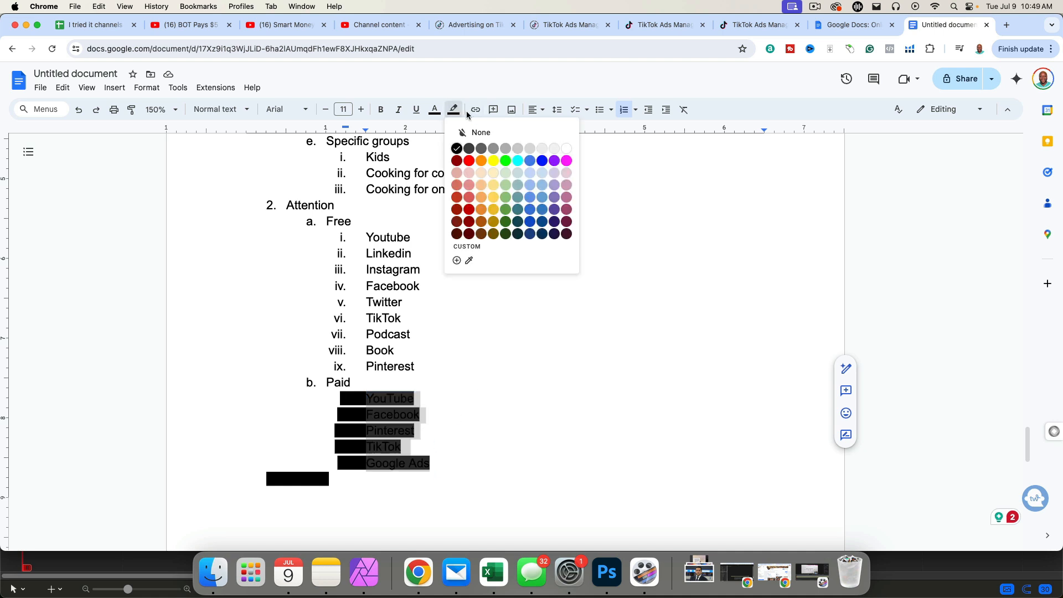
Step: Set highlight to None on YouTube, Facebook, Pinterest, TikTok and Google Ads under Paid
{"action": "left_click", "coordinate": [481, 132]}
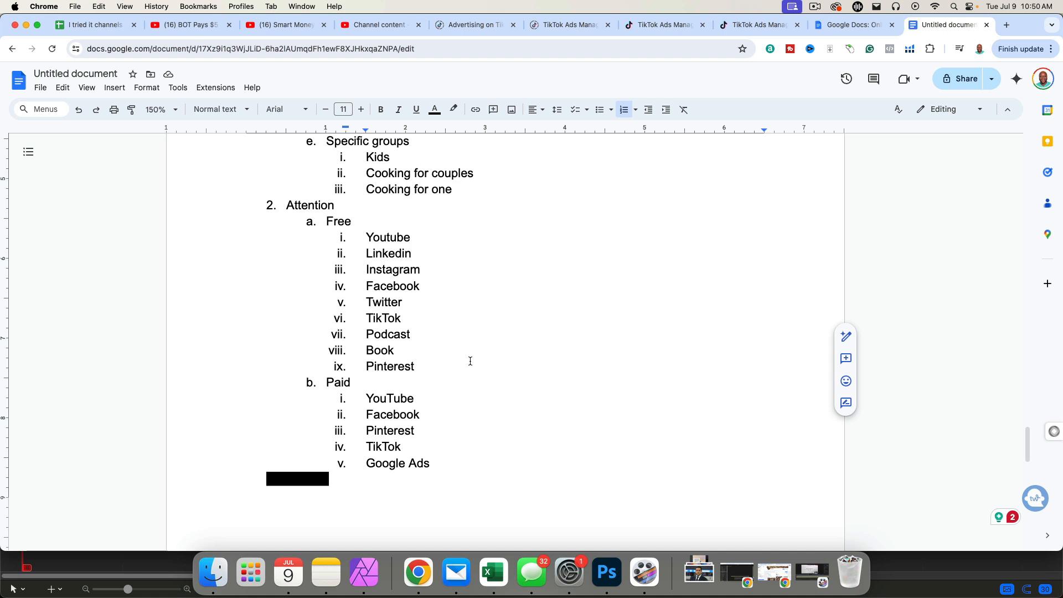
{"action": "scroll", "scroll_direction": "down", "scroll_amount": 3}
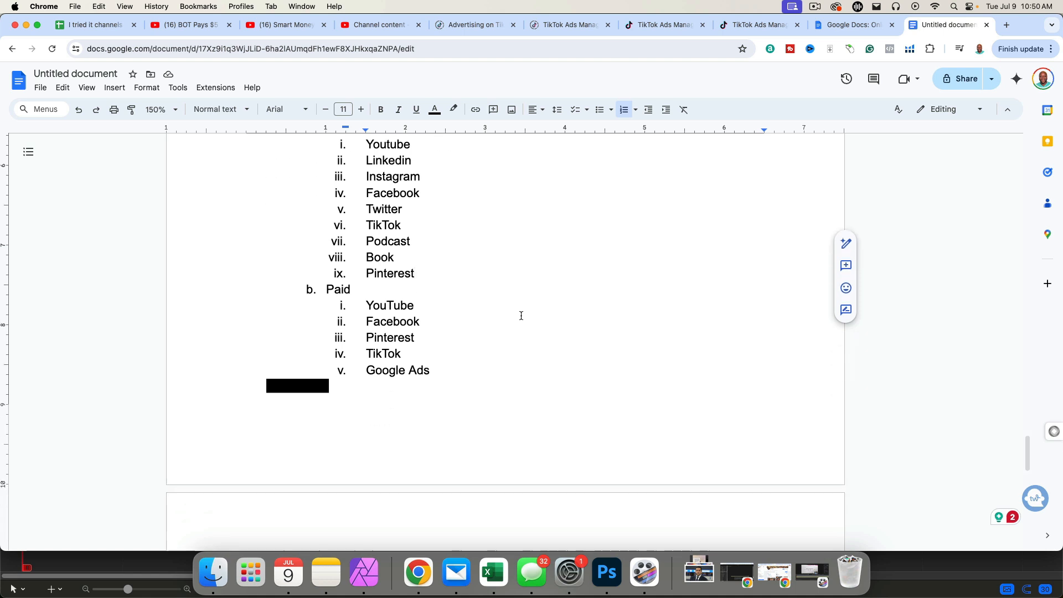
{"action": "scroll", "scroll_direction": "down", "scroll_amount": 3}
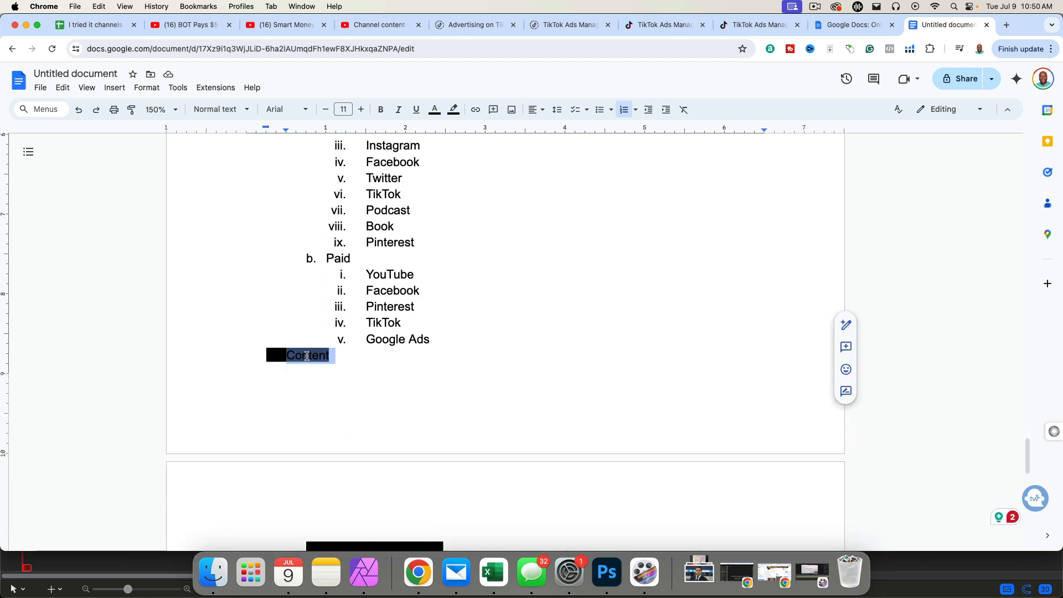
Step: Uncover the third outline point, 'Content', and scroll toward its sub-points
{"action": "left_click", "coordinate": [452, 110]}
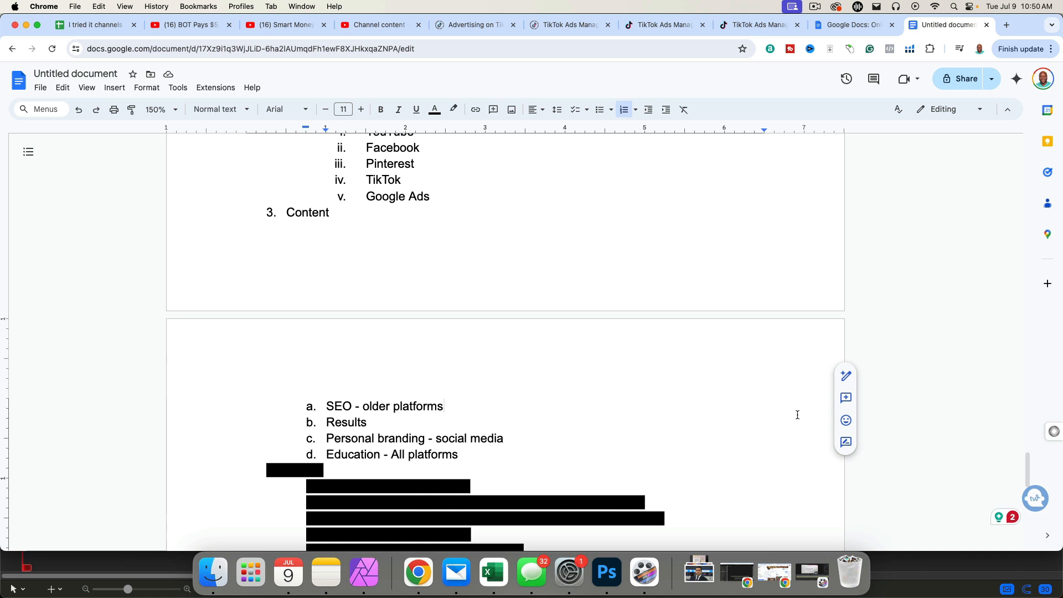
{"action": "mouse_move", "coordinate": [822, 411]}
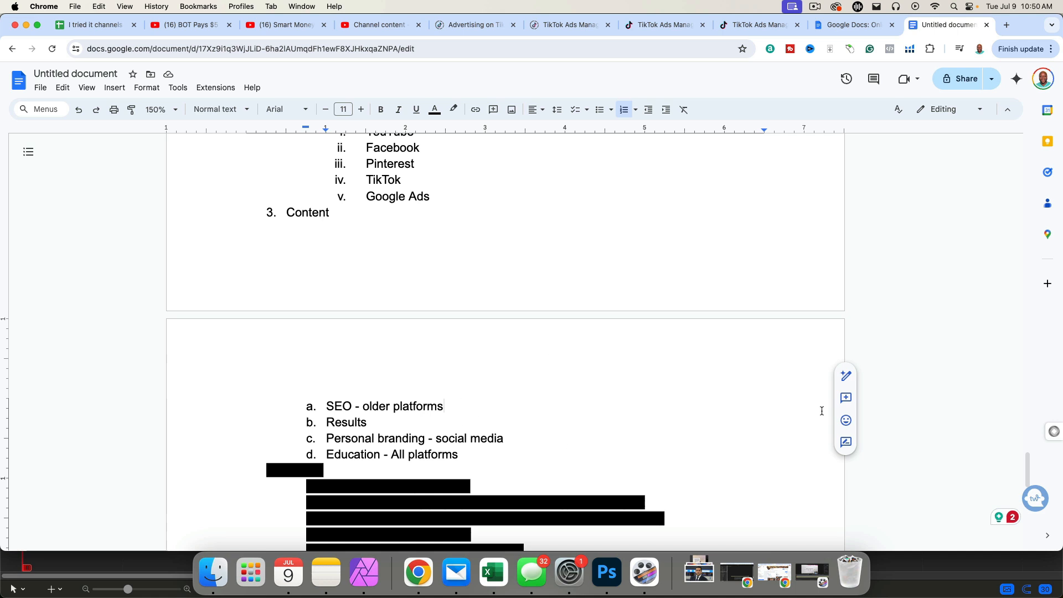
{"action": "mouse_move", "coordinate": [633, 499]}
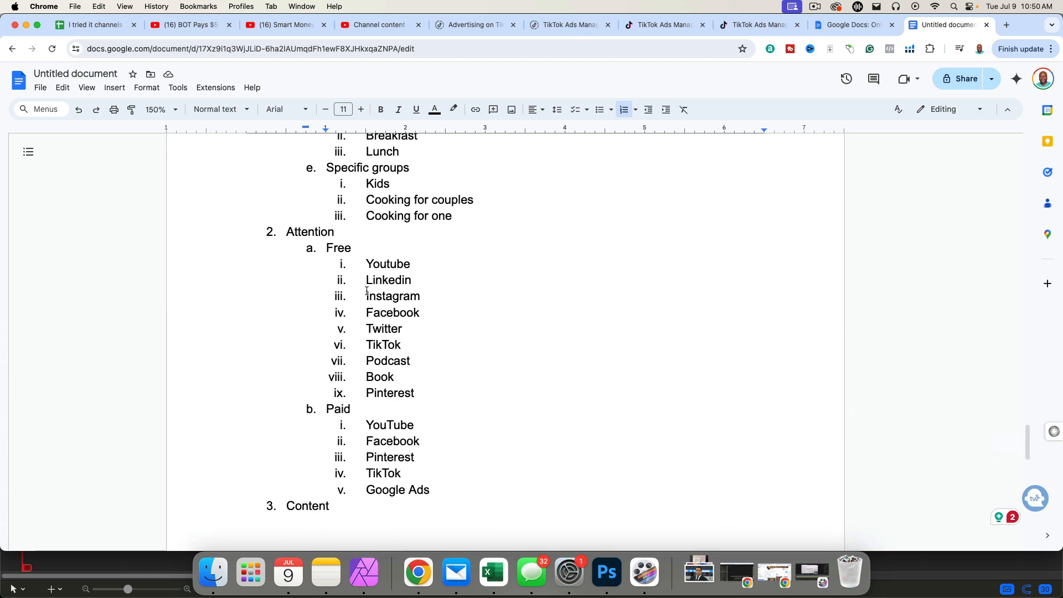
{"action": "scroll", "scroll_direction": "down", "scroll_amount": 3}
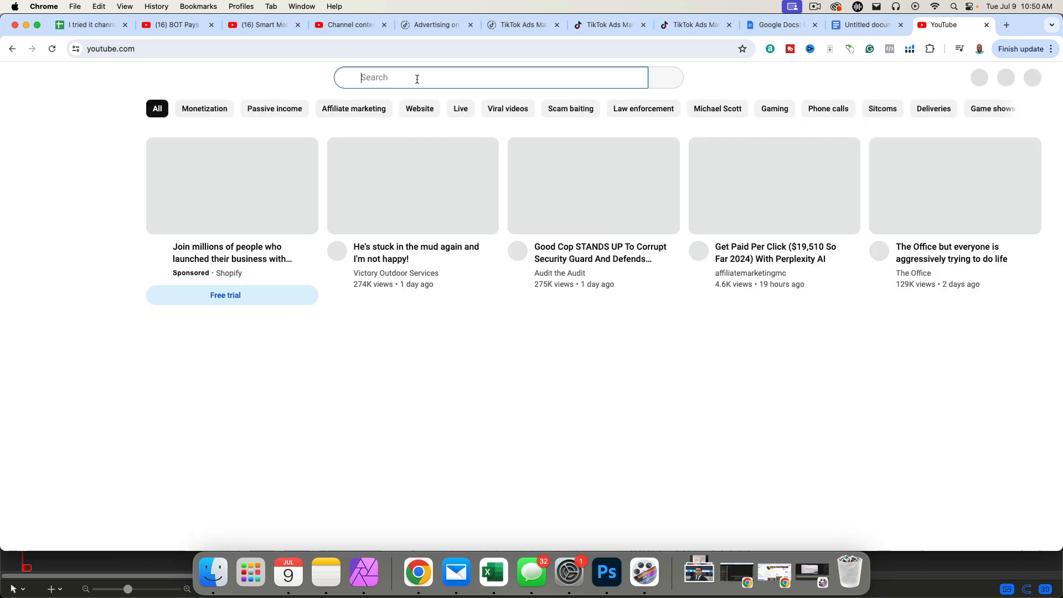
Step: Search YouTube for 'how to bake a chocolate cake', then return to Google Docs
{"action": "type", "text": "how to bake a"}
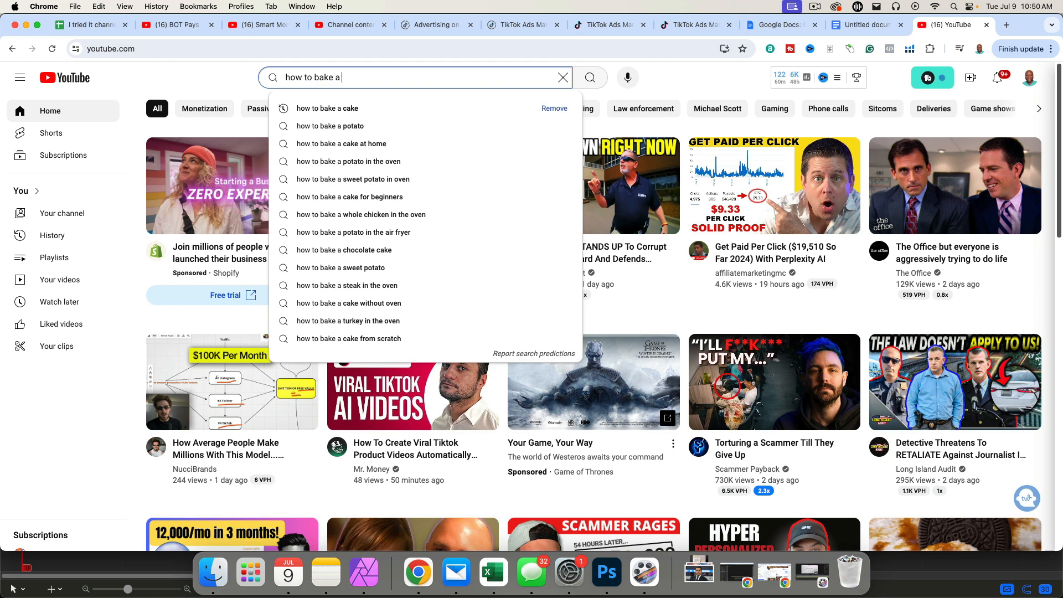
{"action": "type", "text": "chocolate cake"}
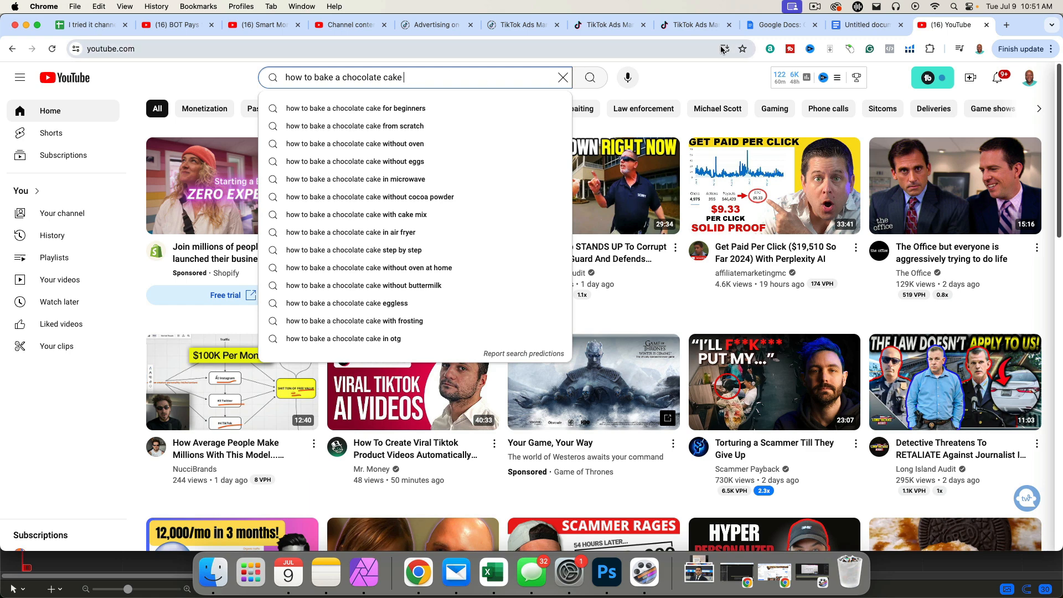
{"action": "left_click", "coordinate": [862, 24]}
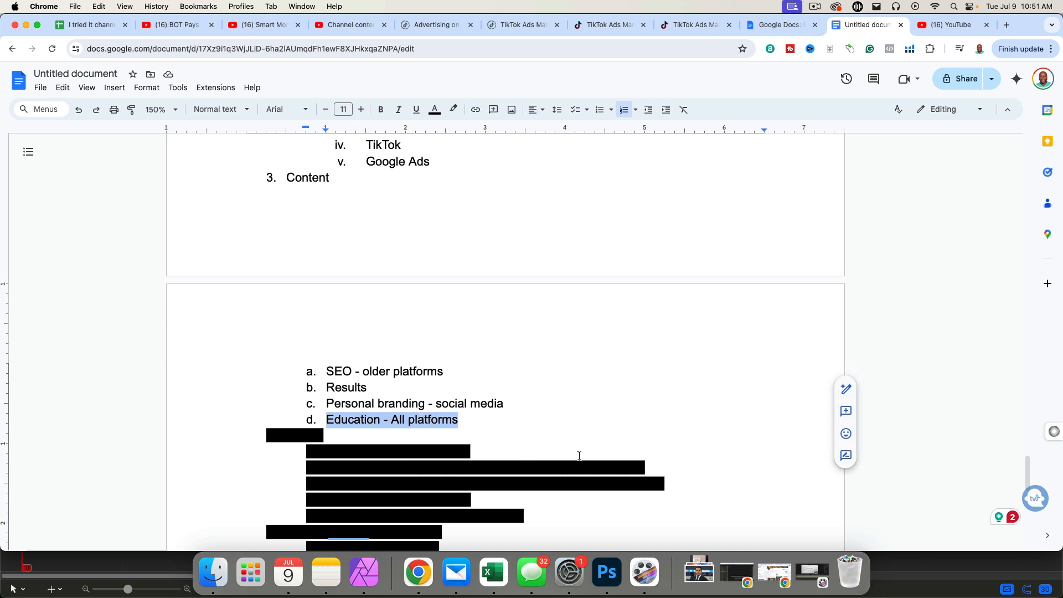
{"action": "mouse_move", "coordinate": [576, 452]}
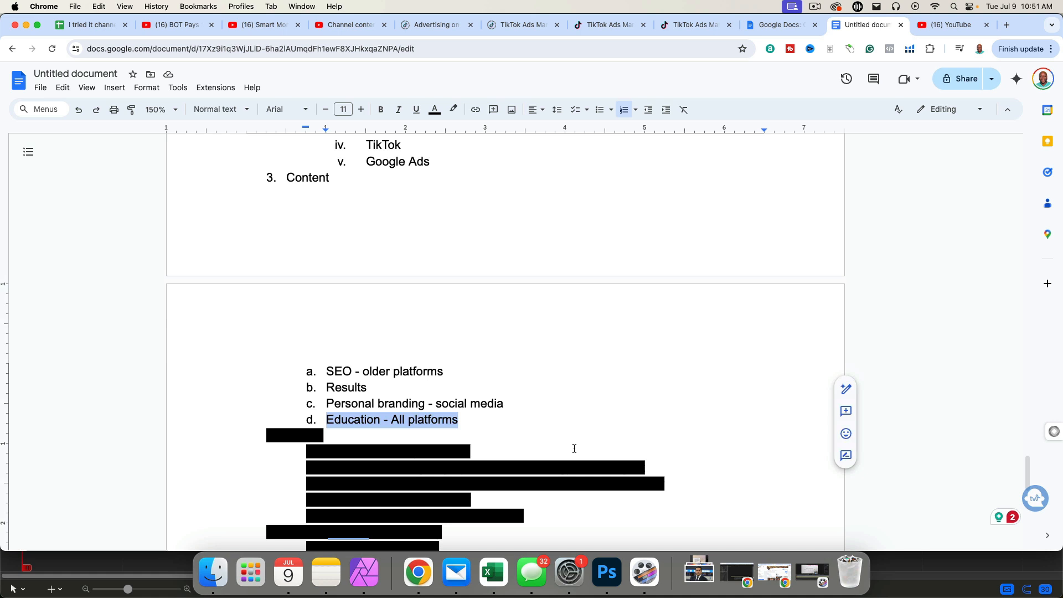
Step: Scroll down past Content's four sub-points, SEO through Education
{"action": "scroll", "scroll_direction": "down", "scroll_amount": 3}
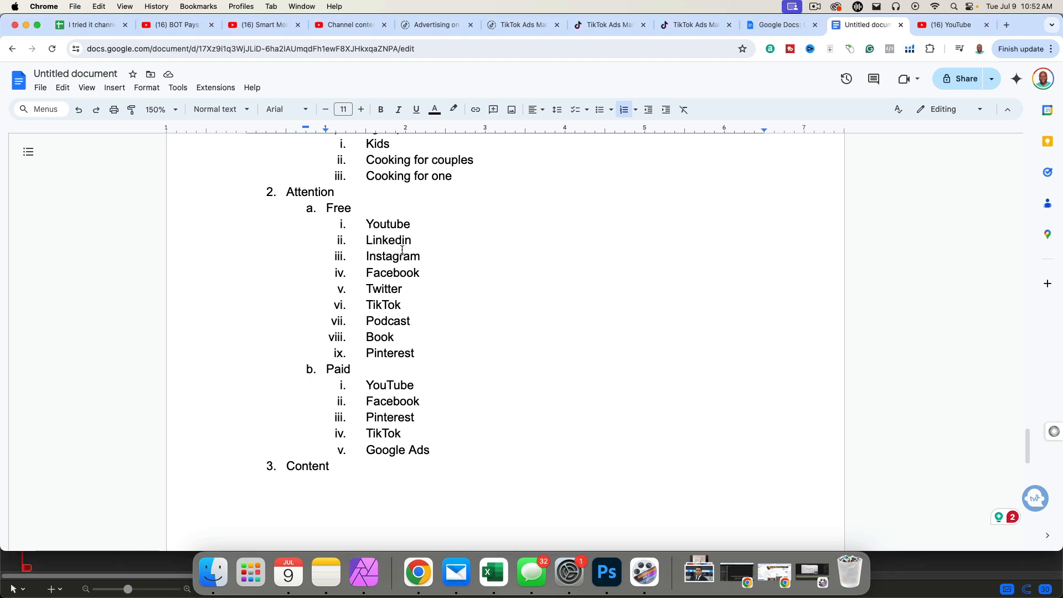
{"action": "scroll", "scroll_direction": "down", "scroll_amount": 3}
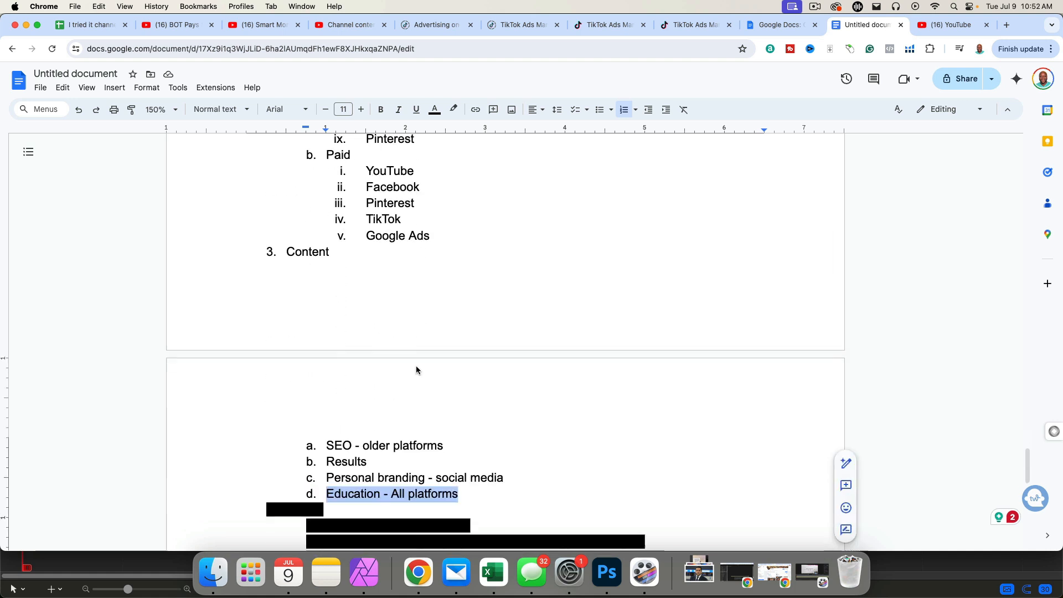
{"action": "scroll", "scroll_direction": "down", "scroll_amount": 3}
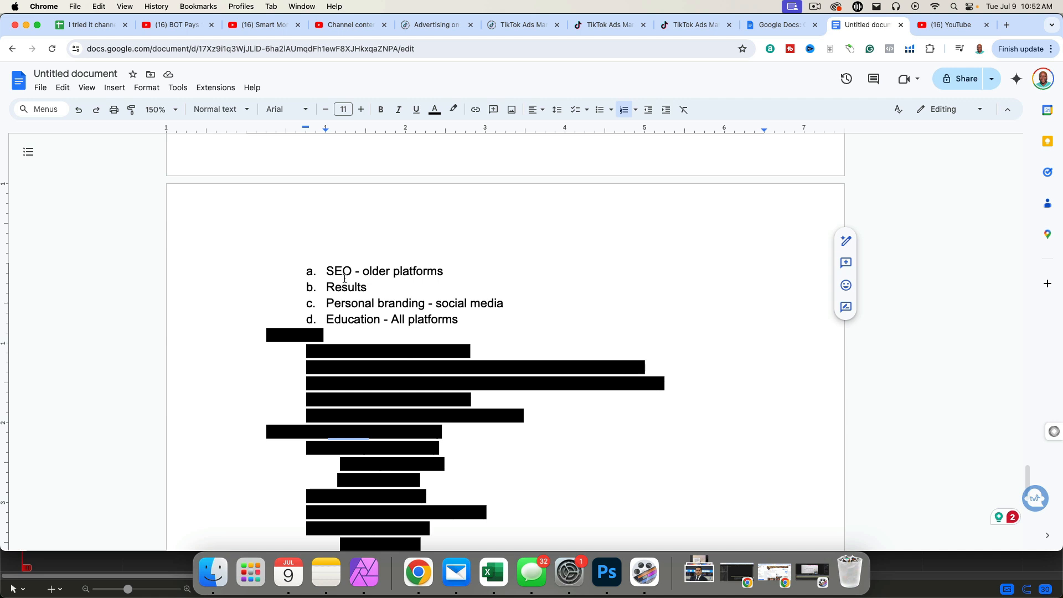
{"action": "mouse_move", "coordinate": [323, 333]}
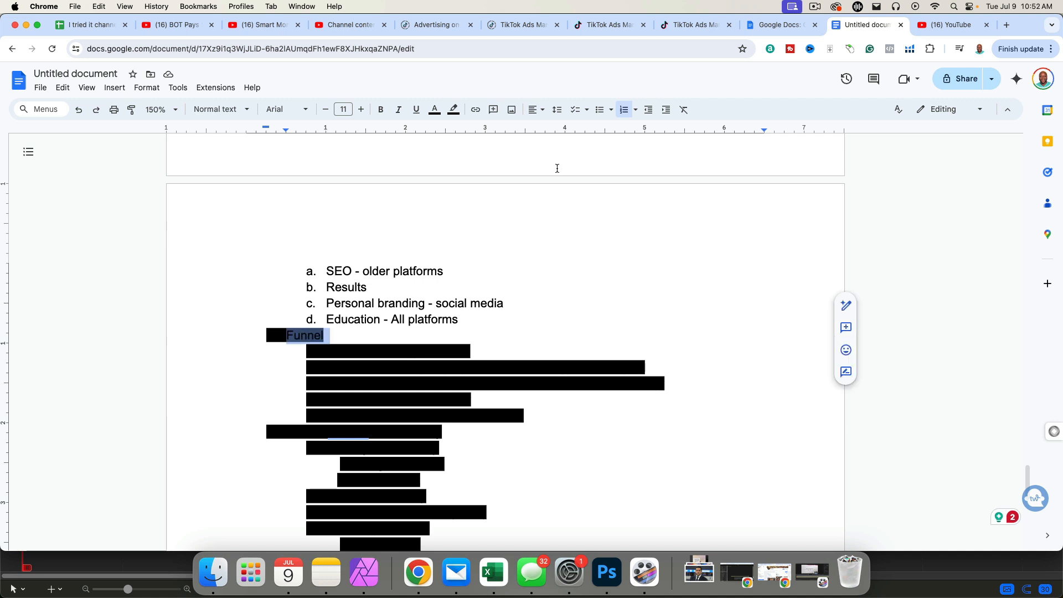
Step: Make 'Funnel' point 4 with five sub-points, Paid Content through Facebook Group
{"action": "left_click", "coordinate": [453, 110]}
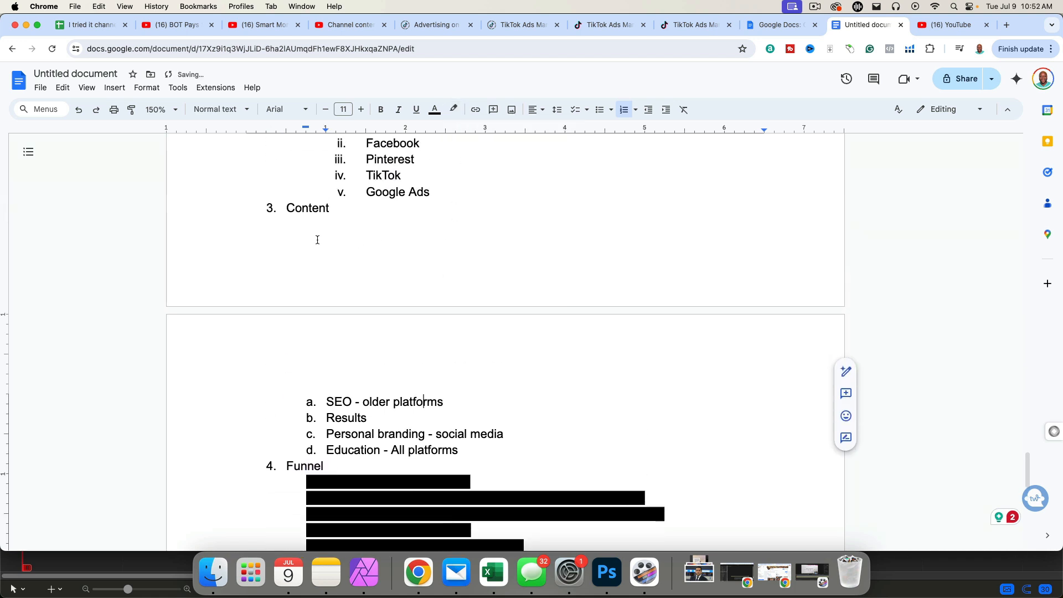
{"action": "scroll", "scroll_direction": "down", "scroll_amount": 3}
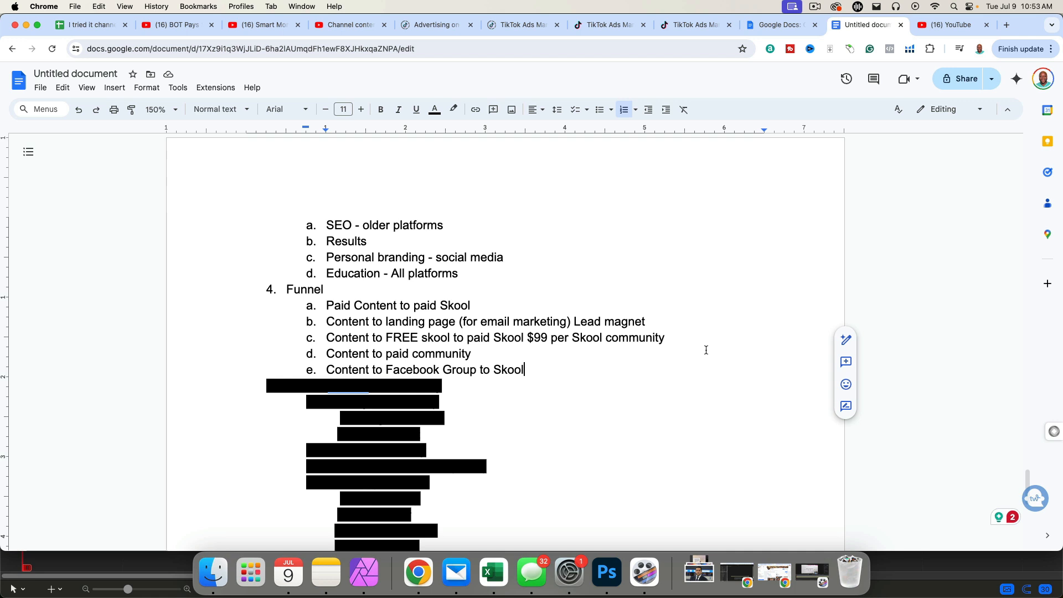
{"action": "mouse_move", "coordinate": [400, 326]}
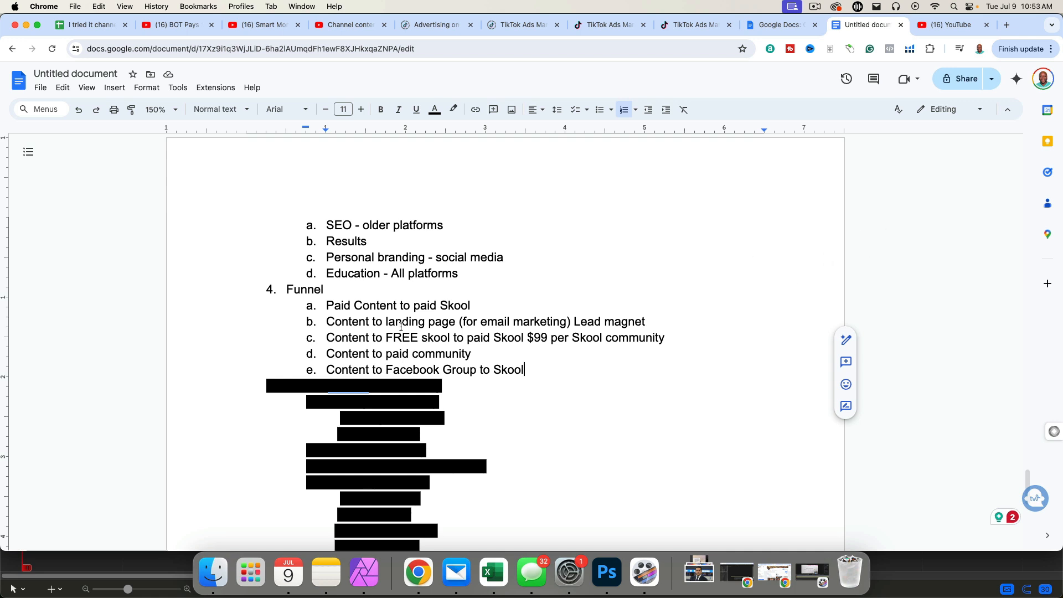
{"action": "mouse_move", "coordinate": [432, 305]}
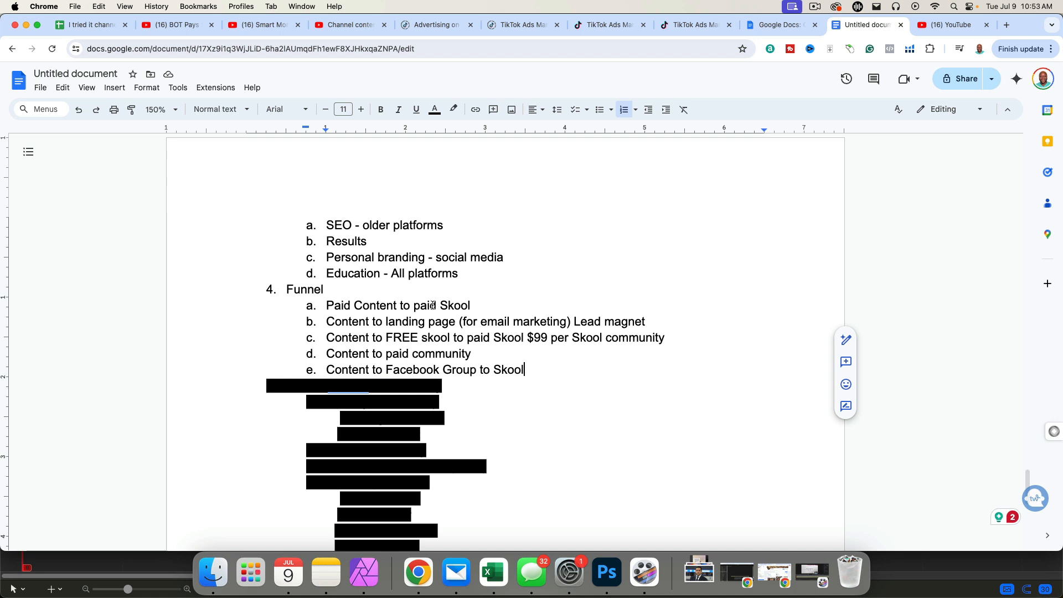
{"action": "mouse_move", "coordinate": [550, 308]}
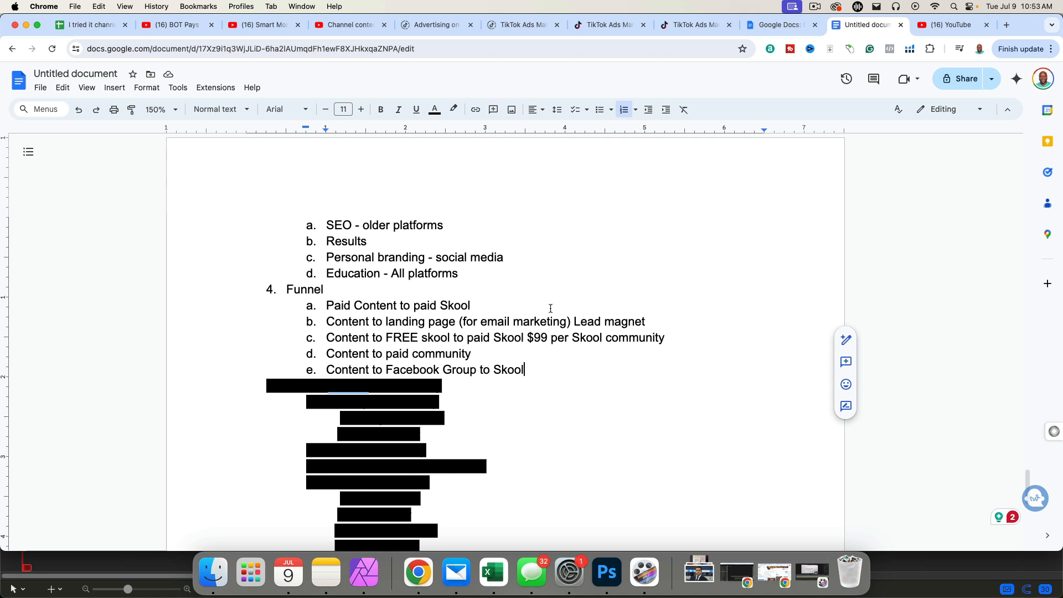
{"action": "scroll", "scroll_direction": "down", "scroll_amount": 3}
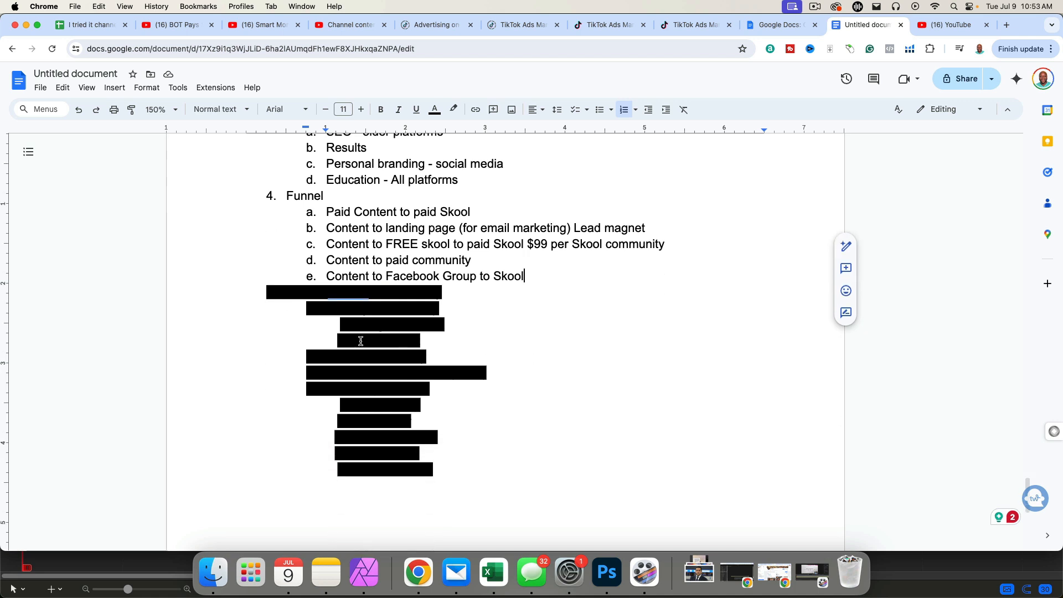
Step: Reveal point 5, 'How to actually make money', with its membership and opportunity sub-points
{"action": "scroll", "scroll_direction": "down", "scroll_amount": 3}
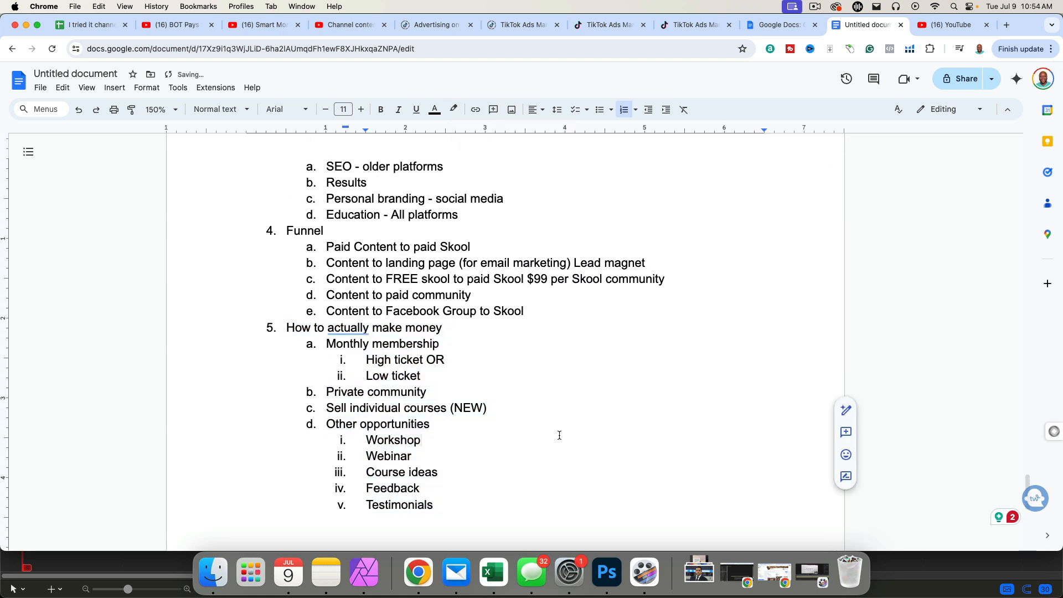
{"action": "left_click", "coordinate": [347, 327]}
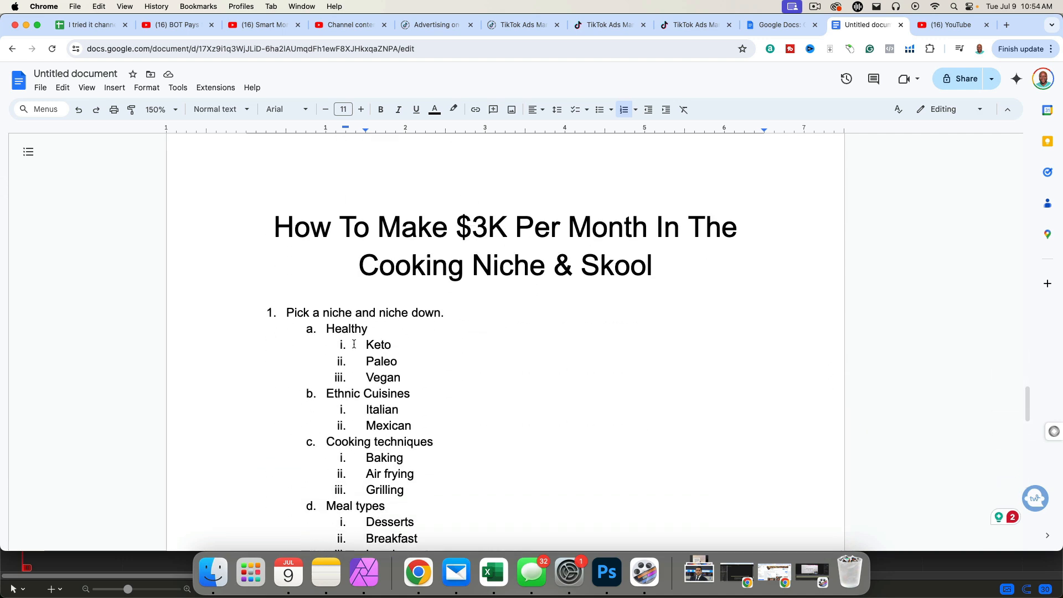
Step: Write point 5 on monetization: membership tiers, private community, courses, plus workshops and testimonials
{"action": "scroll", "scroll_direction": "down", "scroll_amount": 3}
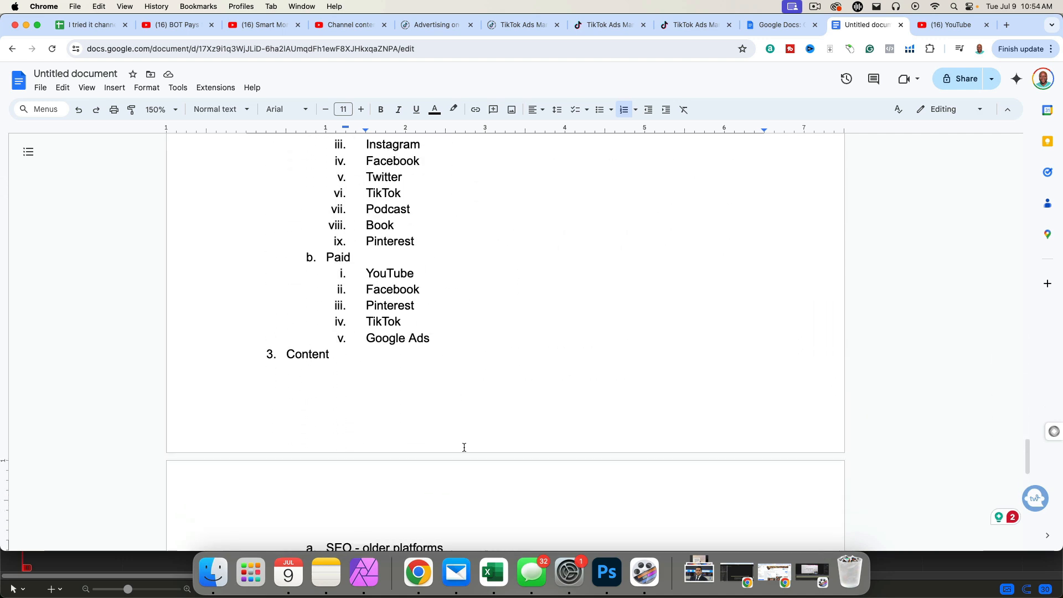
{"action": "scroll", "scroll_direction": "down", "scroll_amount": 3}
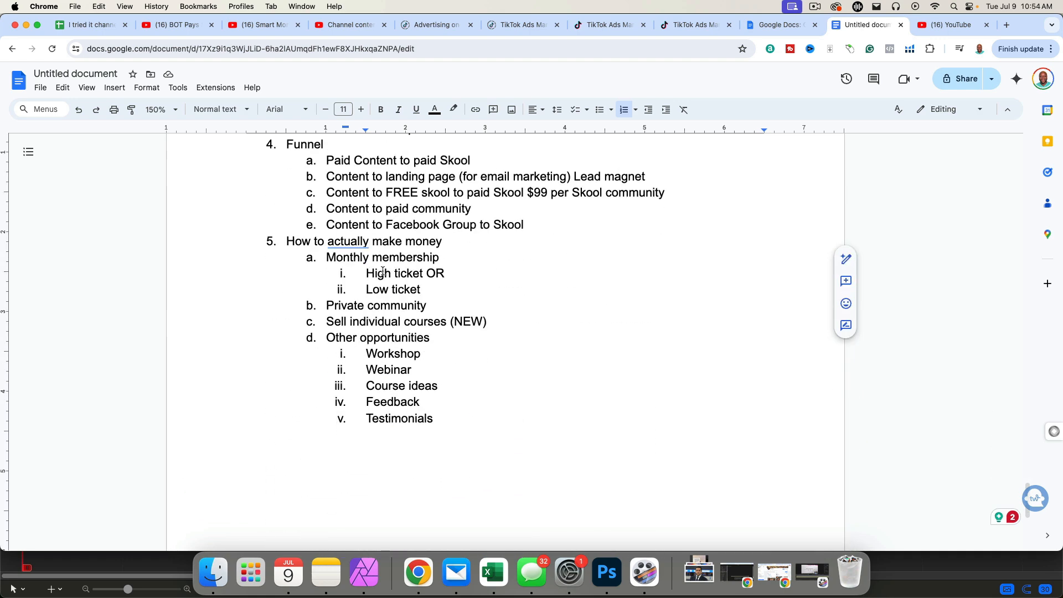
{"action": "double_click", "coordinate": [393, 273]}
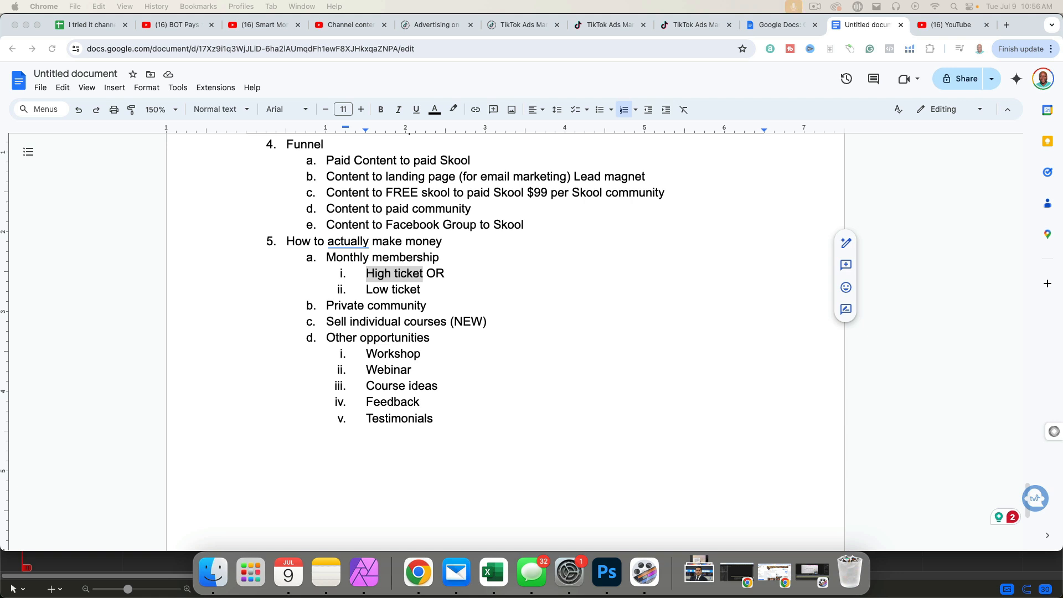
{"action": "double_click", "coordinate": [392, 402]}
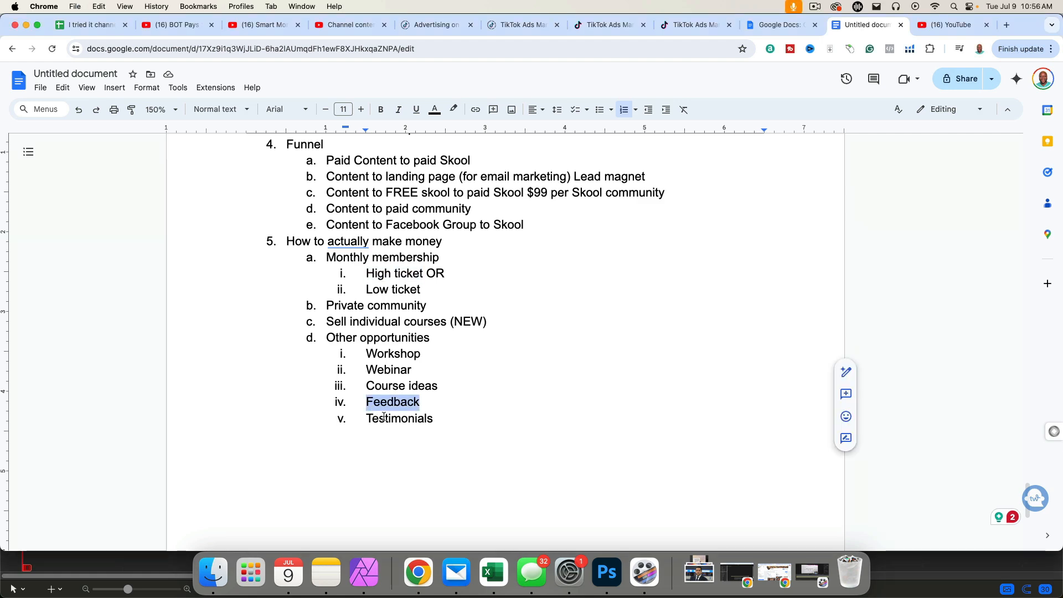